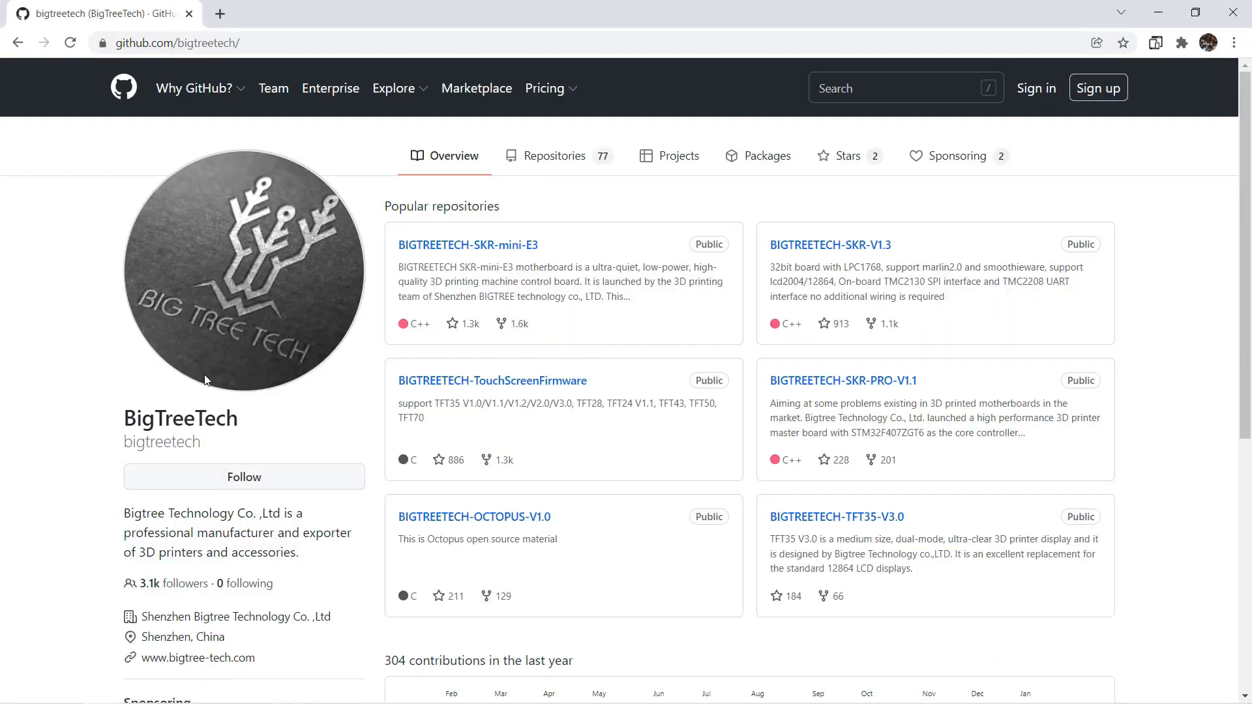
{"action": "mouse_move", "coordinate": [734, 306]}
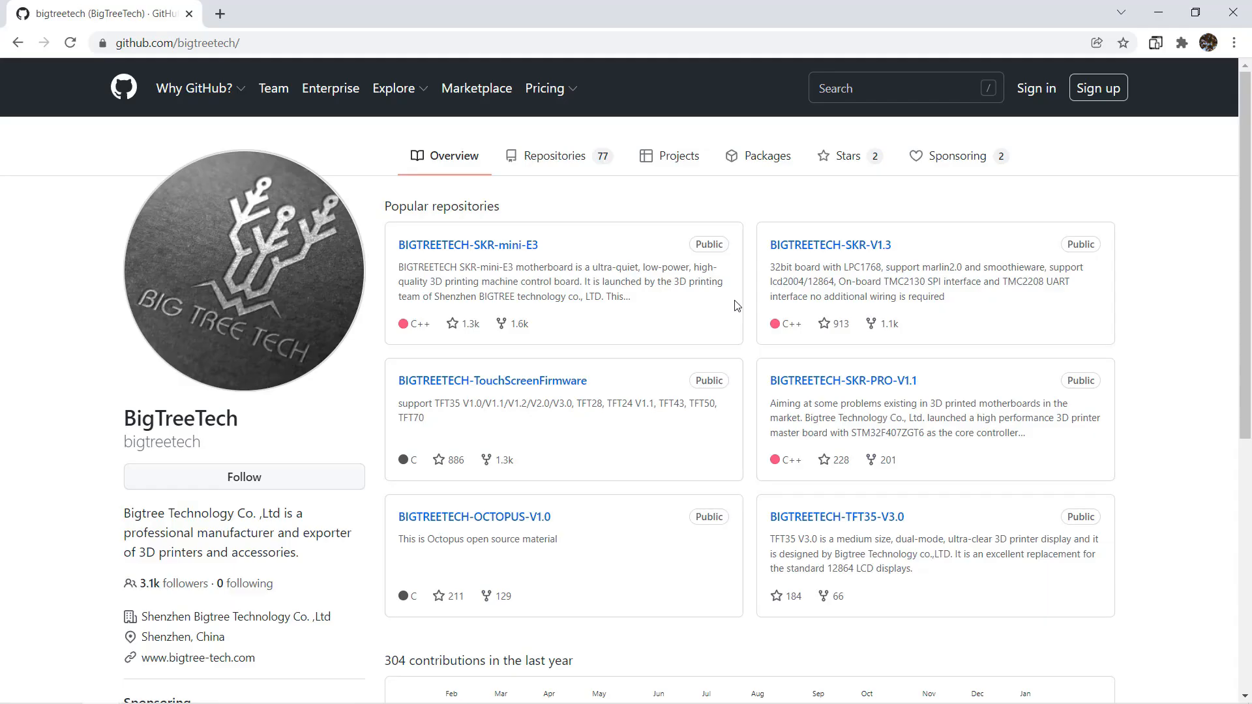
Download the BIGTREETECH-SKR-mini-E3 GitHub repository's master branch as a ZIP archive.
{"action": "left_click", "coordinate": [468, 245]}
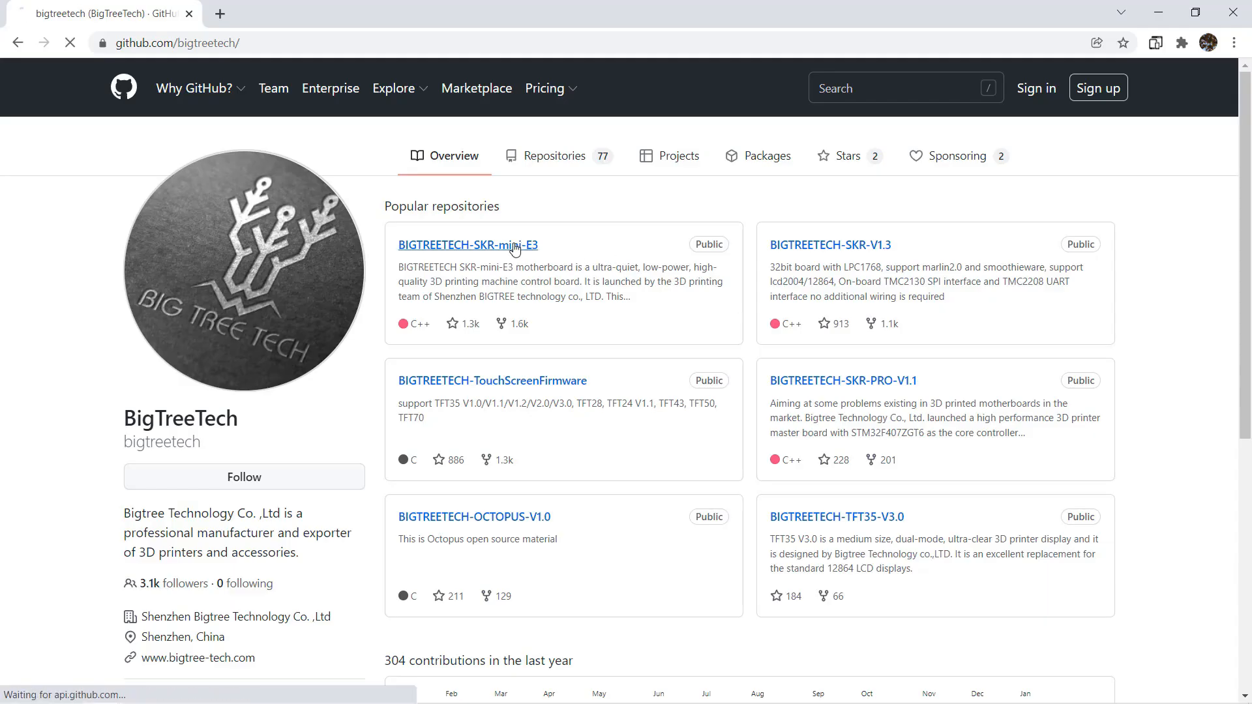
{"action": "left_click", "coordinate": [468, 245]}
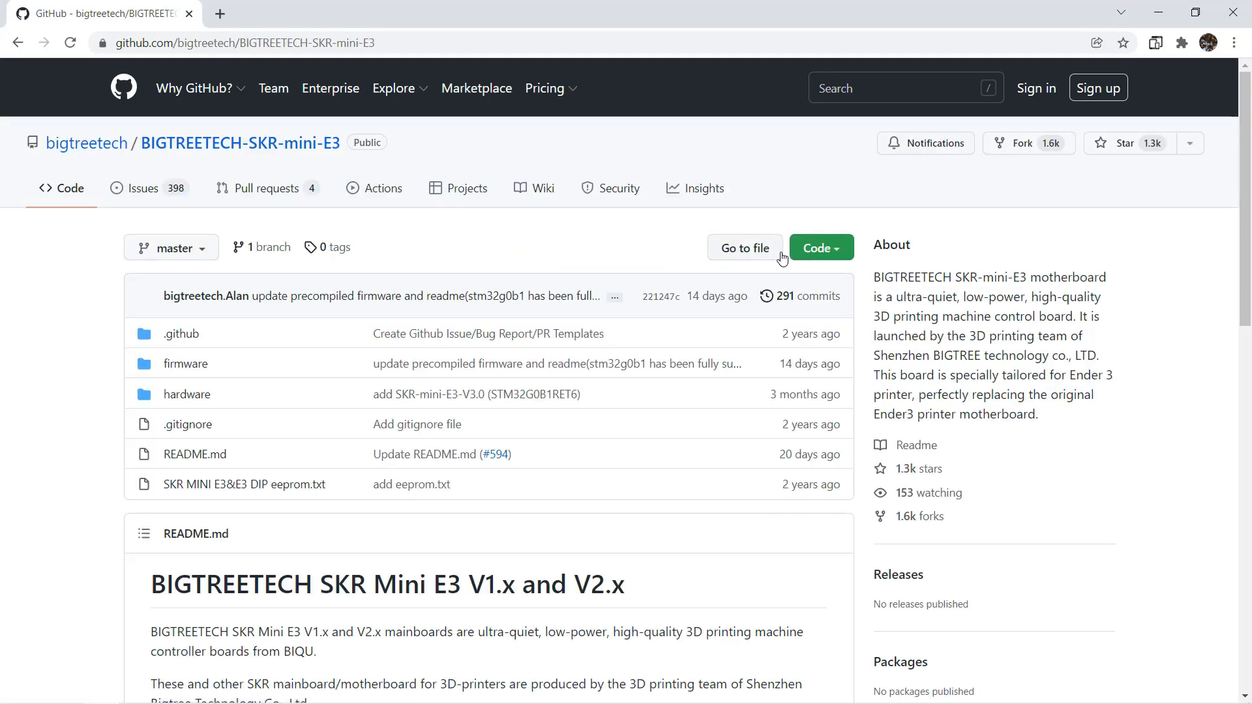
{"action": "left_click", "coordinate": [821, 248]}
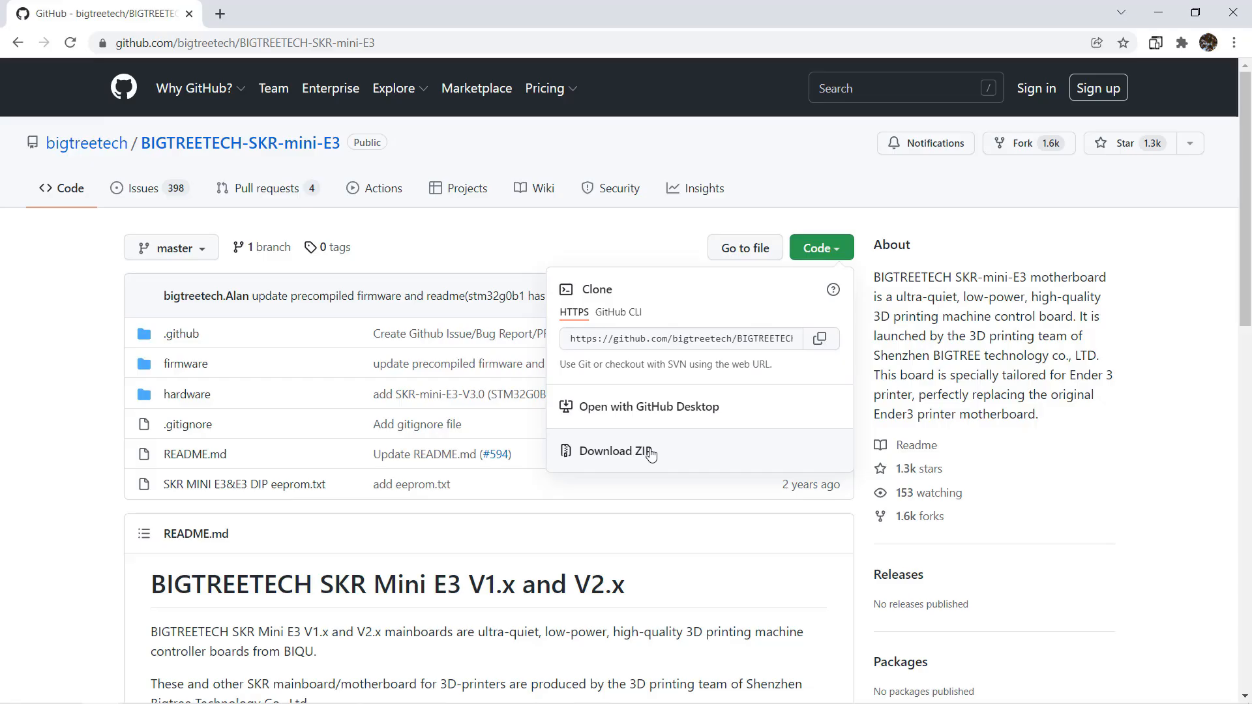
{"action": "mouse_move", "coordinate": [615, 451]}
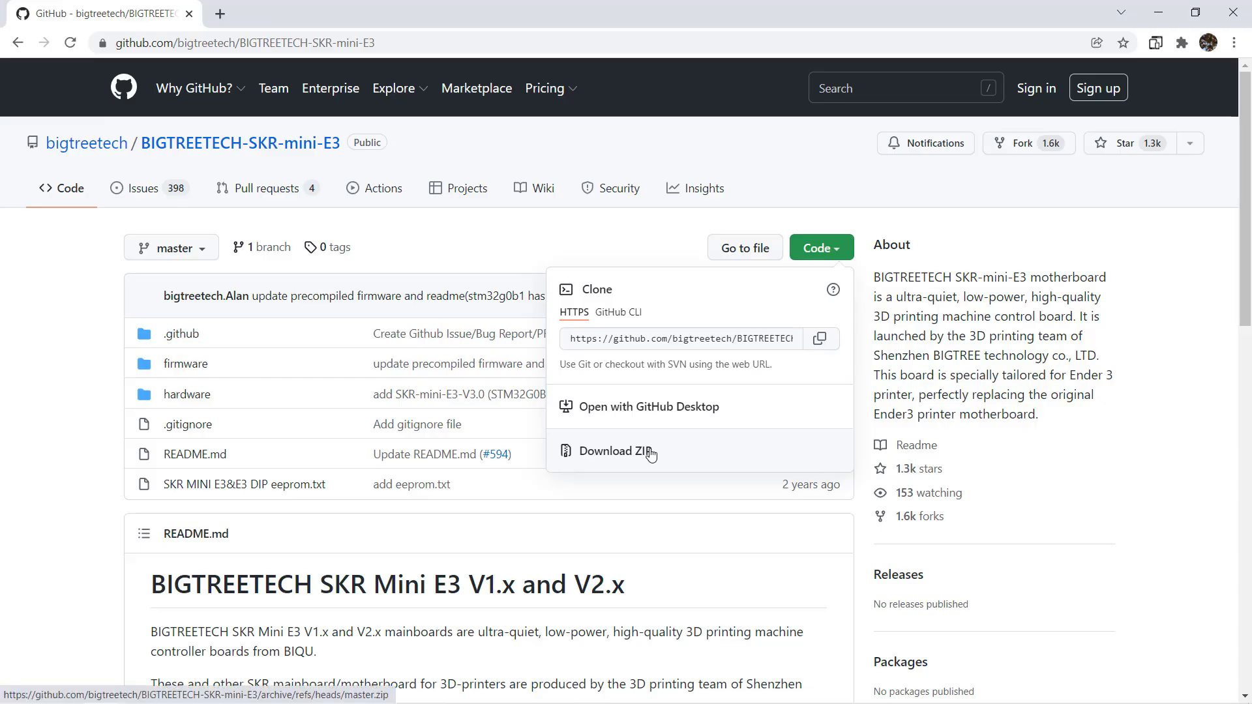
{"action": "left_click", "coordinate": [616, 452]}
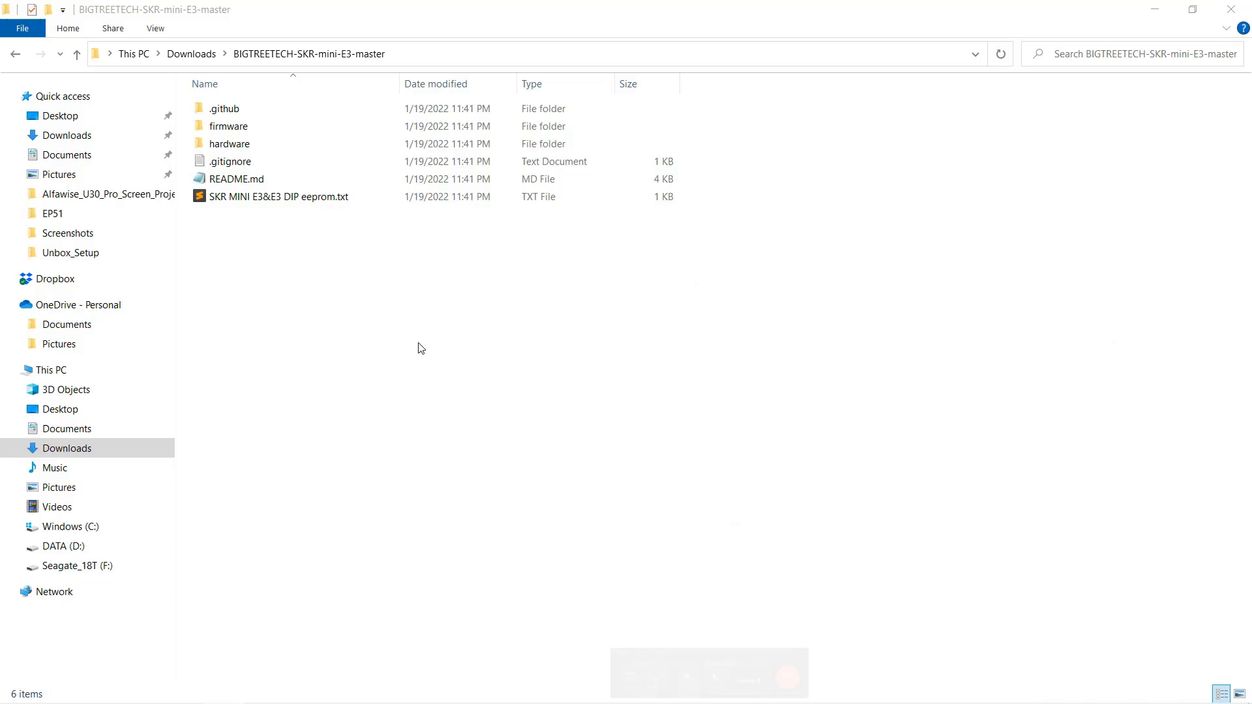
Browse to firmware > V3.0 > Marlin, select firmware-ender3.bin, and open the ENDER-3-PRO (E:) drive.
{"action": "double_click", "coordinate": [229, 126]}
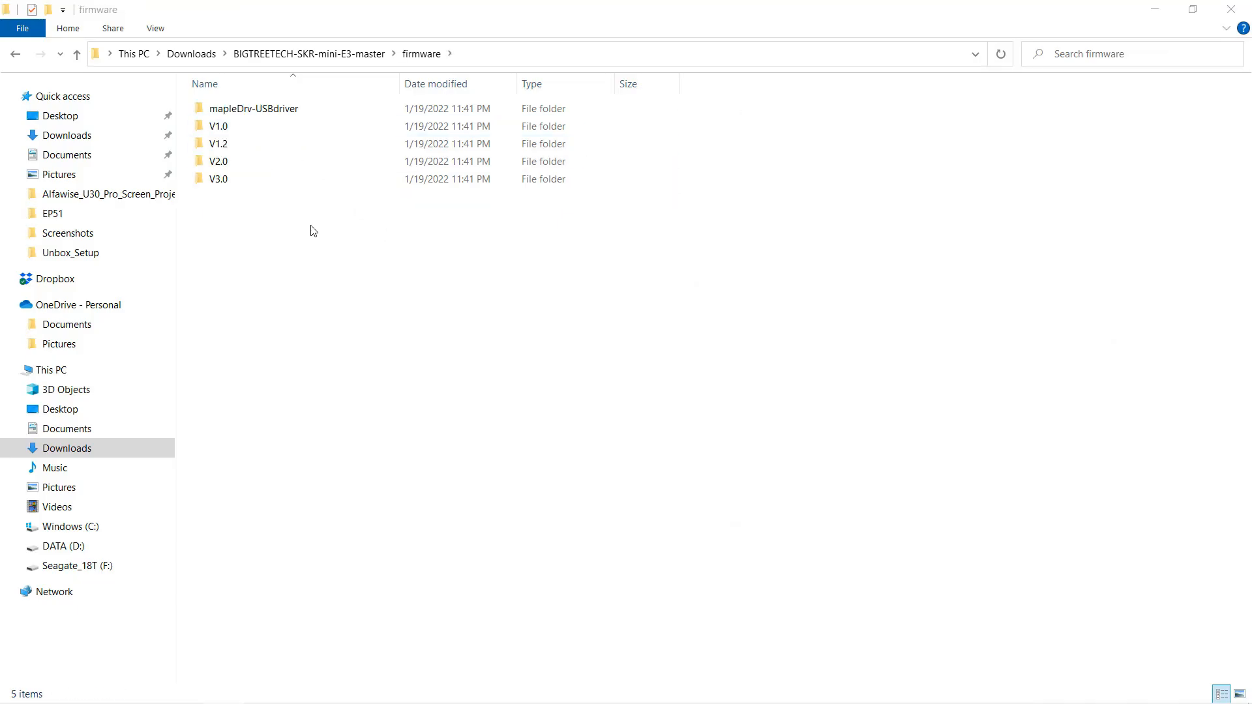
{"action": "double_click", "coordinate": [218, 179]}
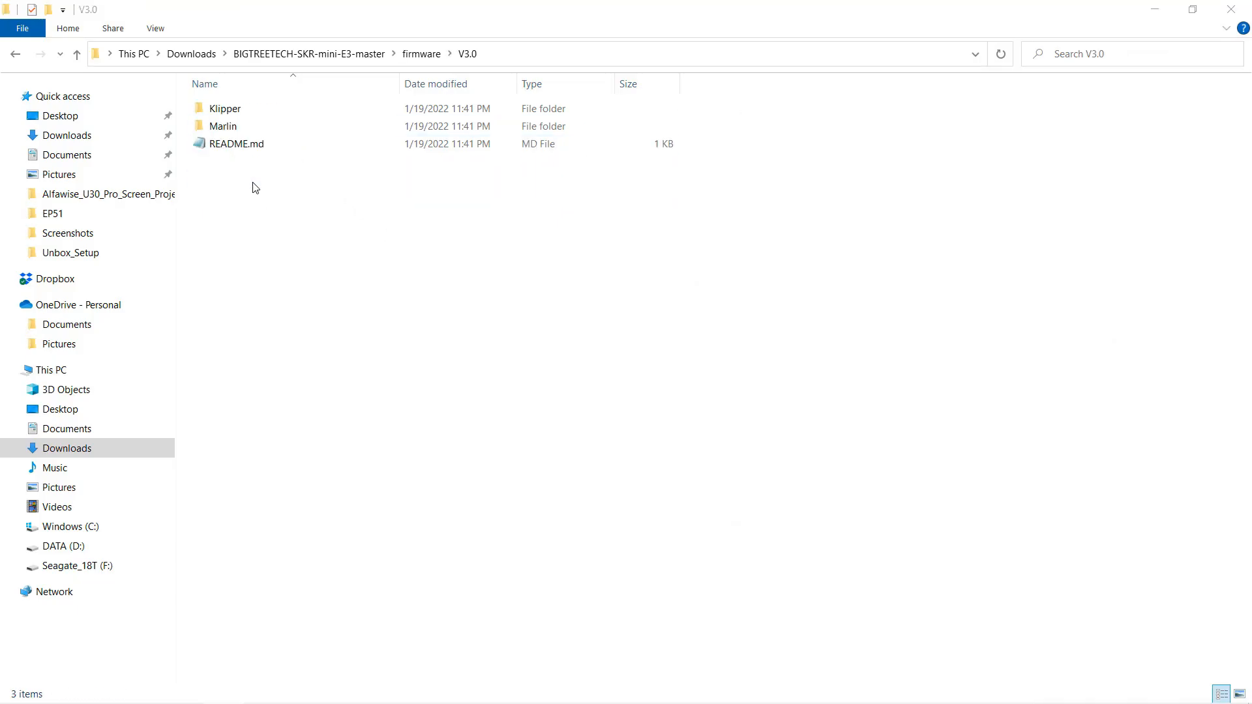
{"action": "left_click", "coordinate": [223, 126]}
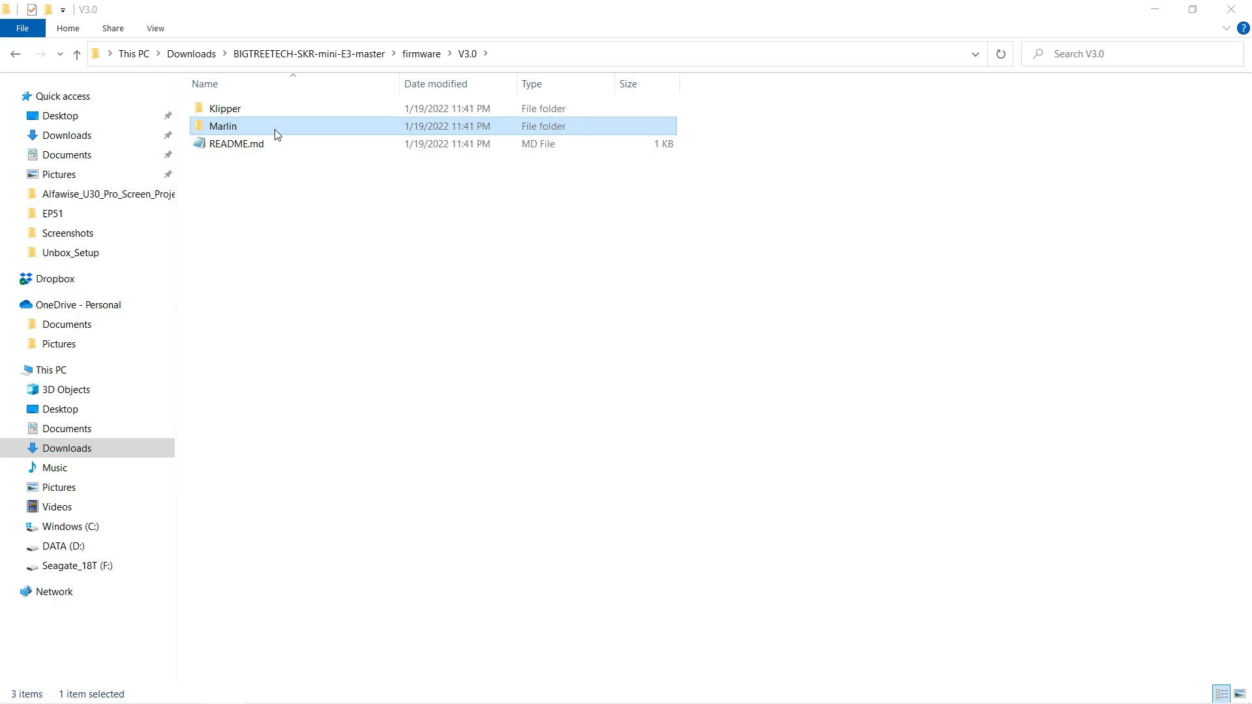
{"action": "double_click", "coordinate": [223, 126]}
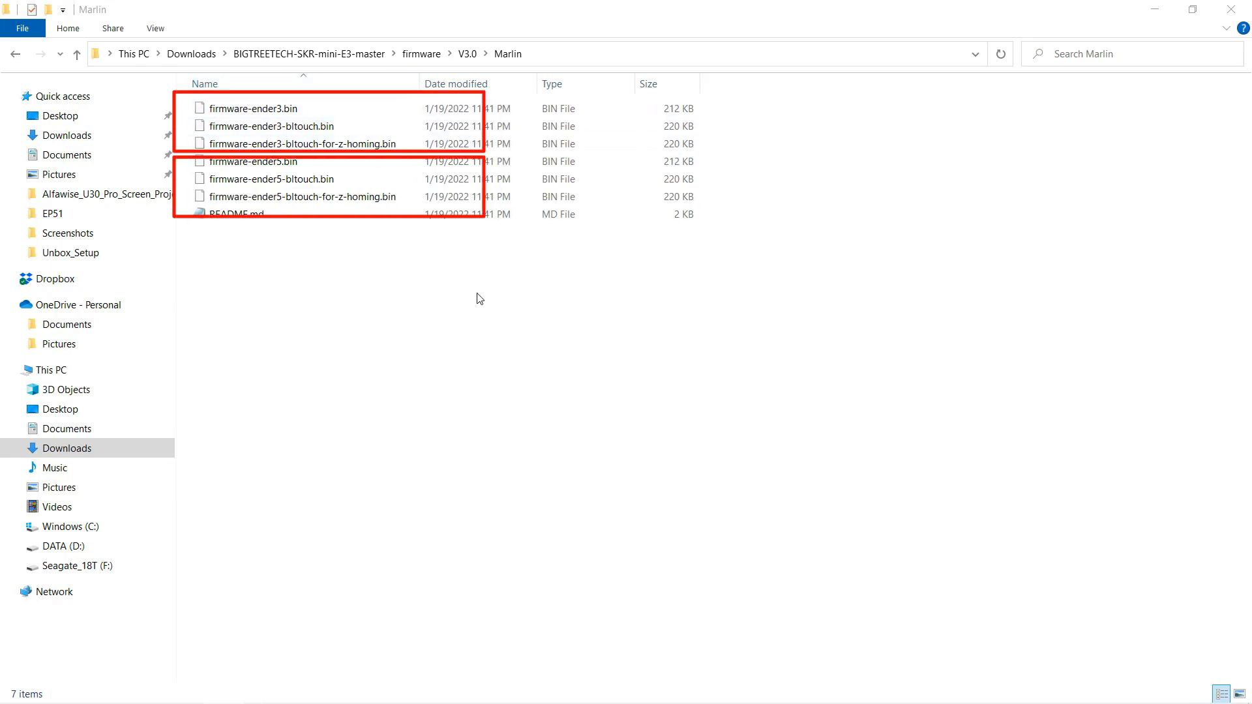
{"action": "left_click", "coordinate": [253, 108]}
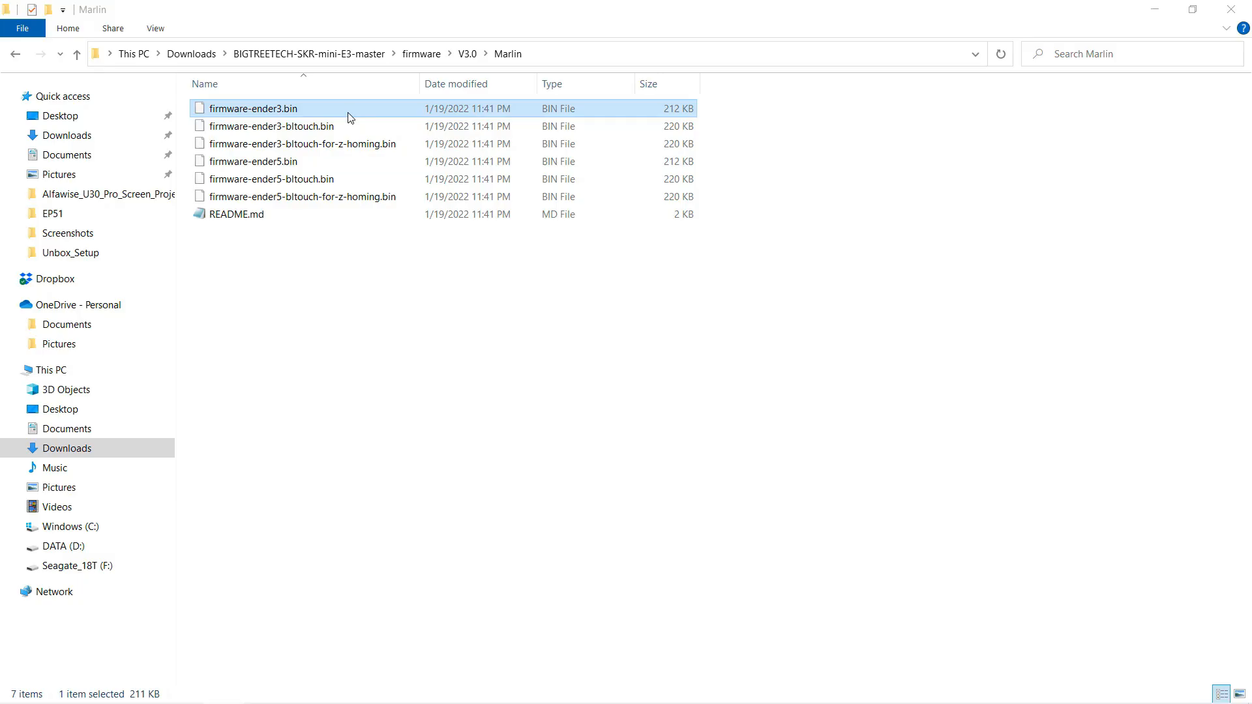
{"action": "left_click", "coordinate": [302, 144]}
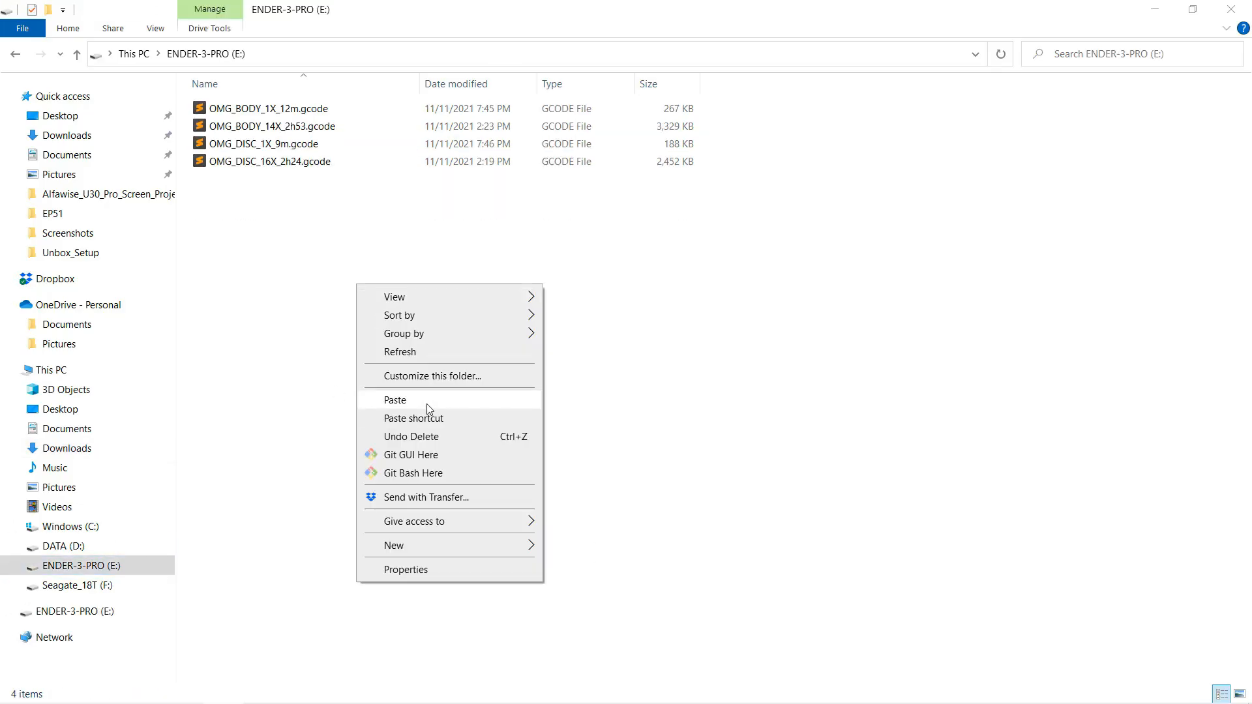
Paste the copied firmware onto the SD card and return to the V3.0 Marlin folder.
{"action": "left_click", "coordinate": [394, 399]}
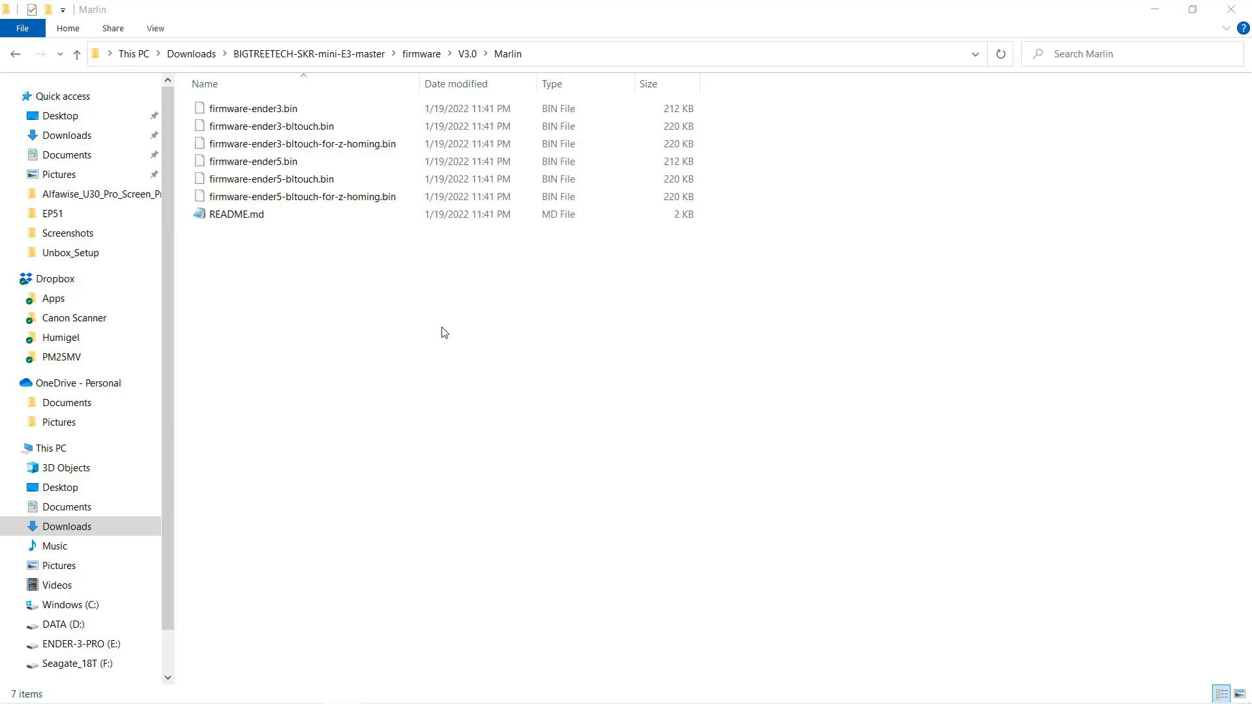
{"action": "left_click", "coordinate": [270, 125]}
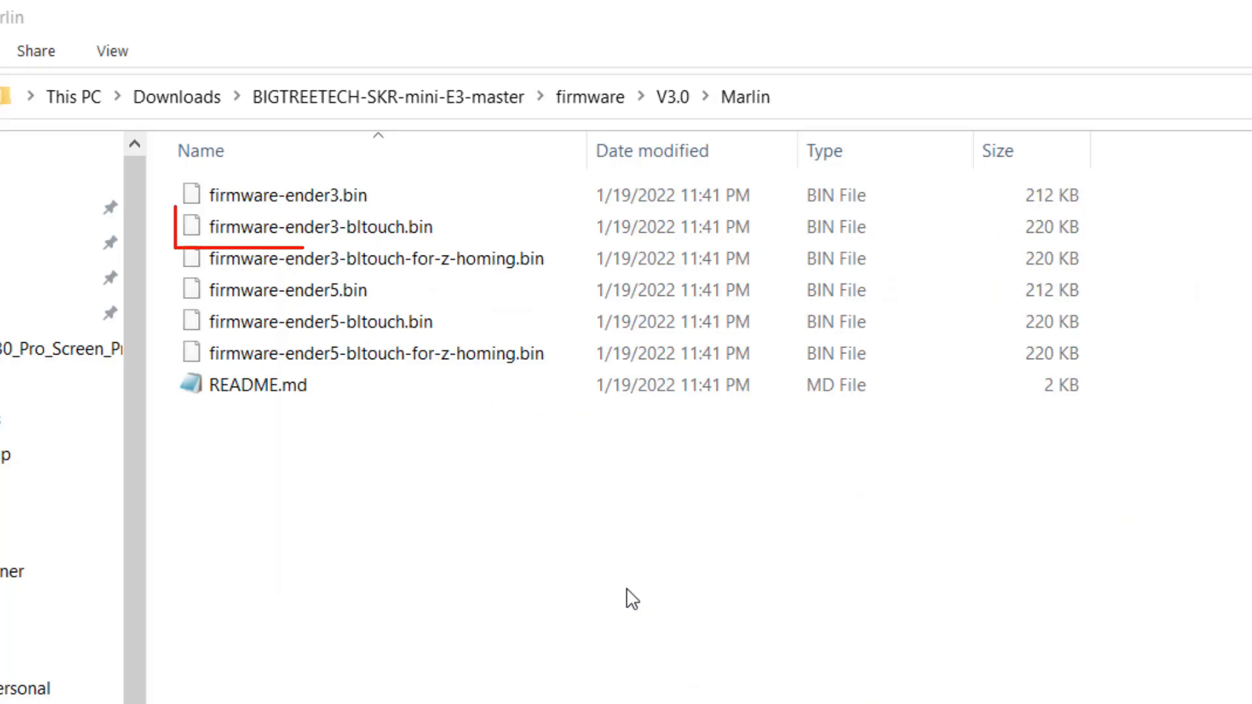
Select firmware-ender3-bltouch.bin in the Marlin folder.
{"action": "left_click", "coordinate": [319, 227]}
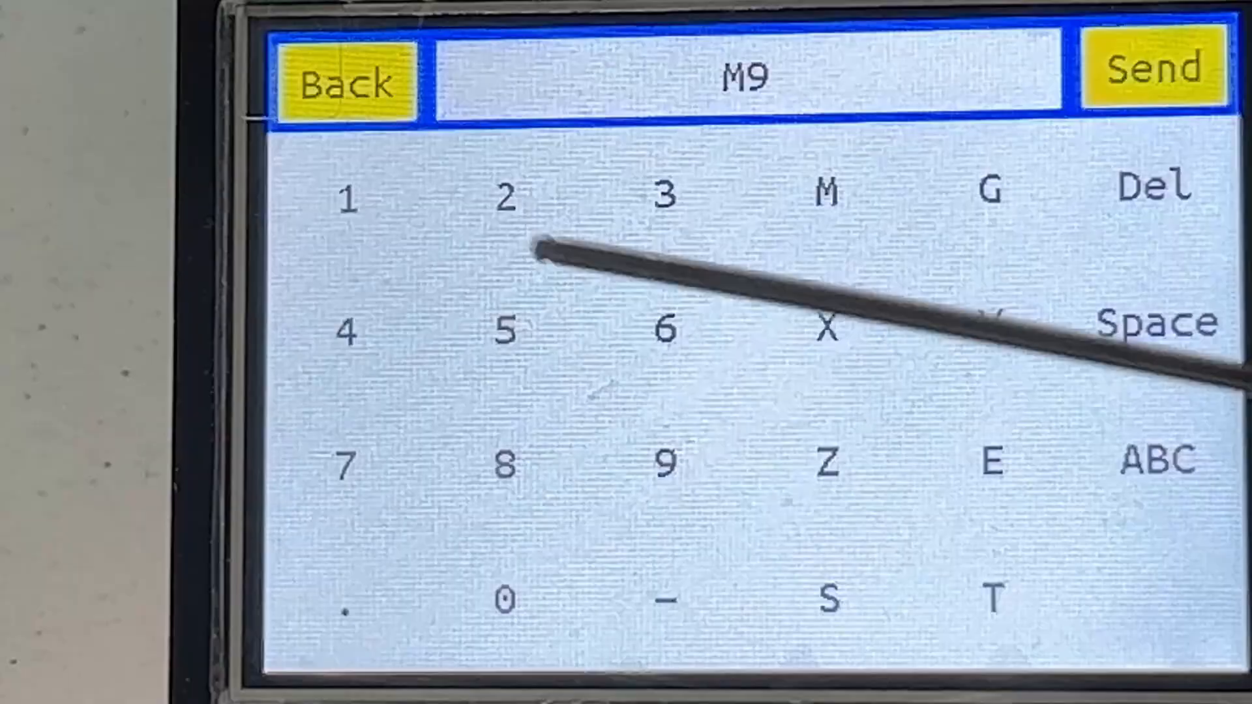
Send M92 from the terminal keypad, then enter M500.
{"action": "left_click", "coordinate": [1155, 65]}
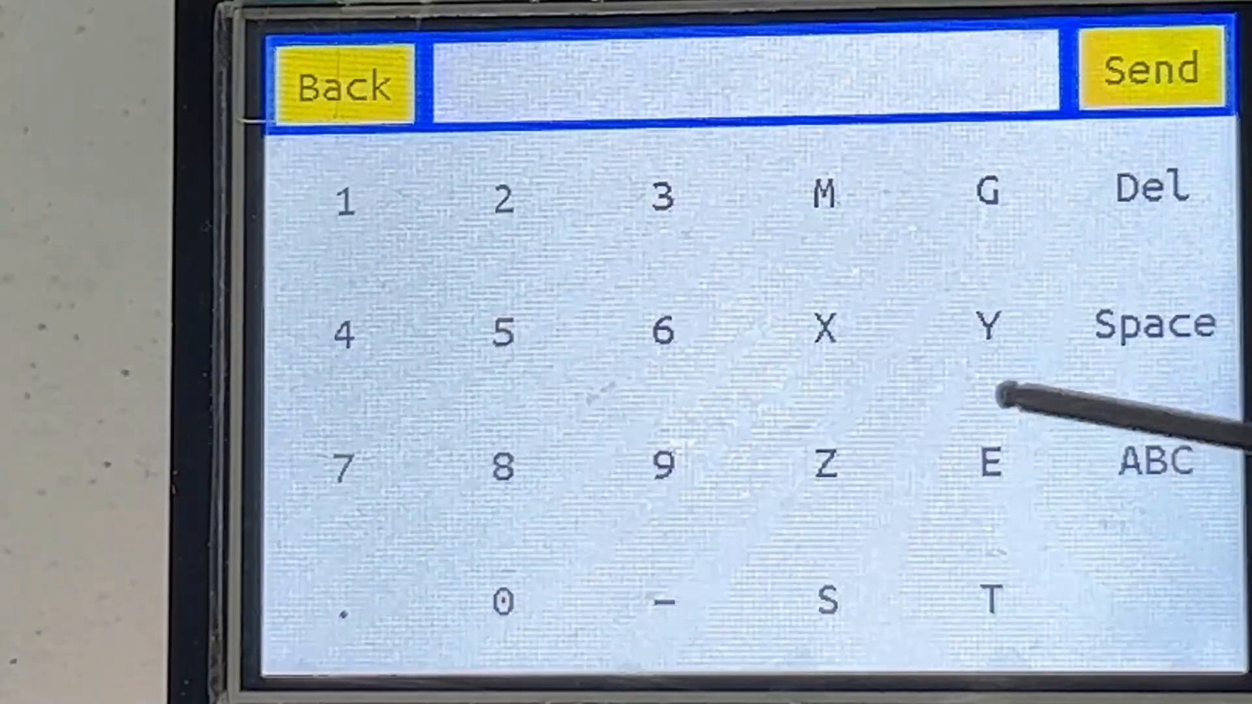
{"action": "left_click", "coordinate": [502, 198]}
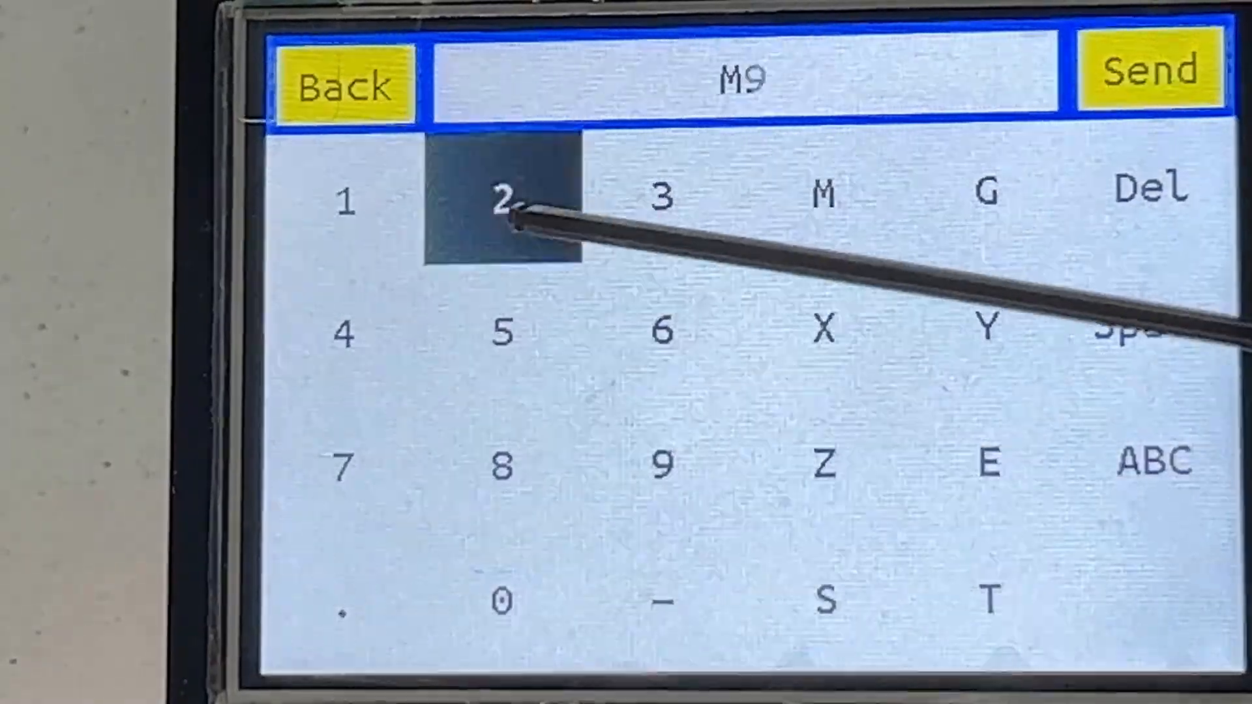
{"action": "left_click", "coordinate": [975, 465]}
{"action": "type", "text": "500"}
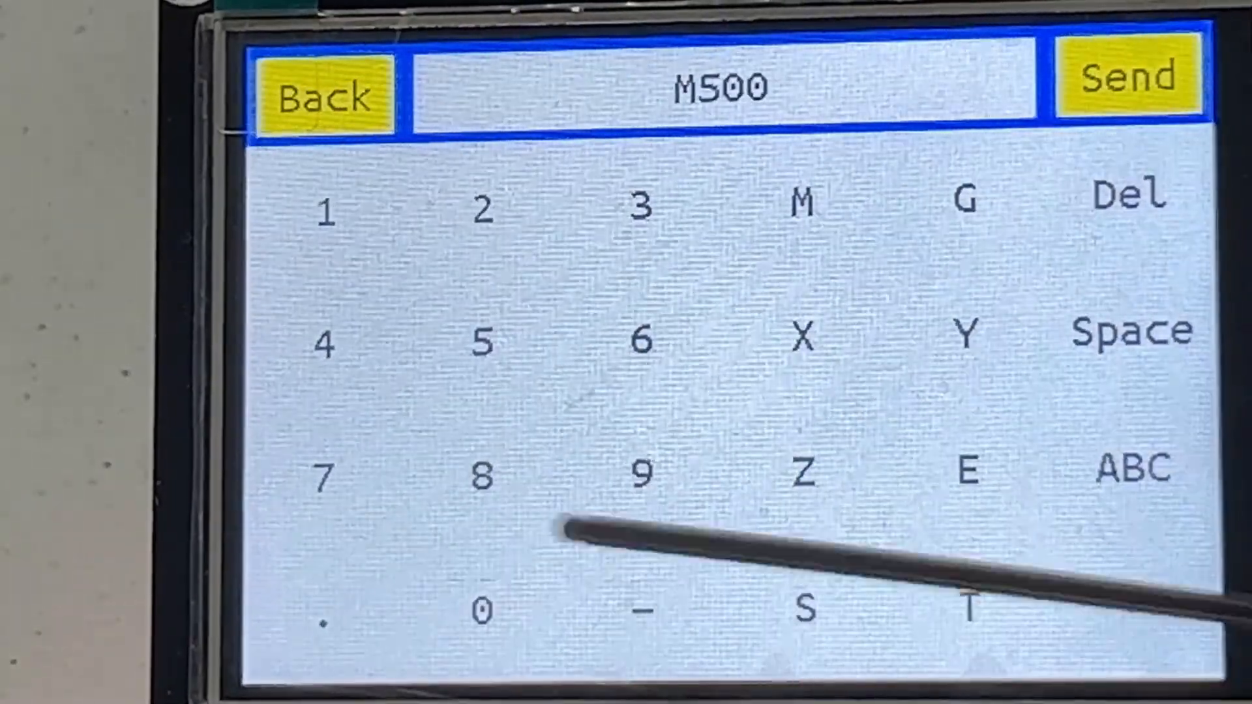
{"action": "left_click", "coordinate": [1129, 77]}
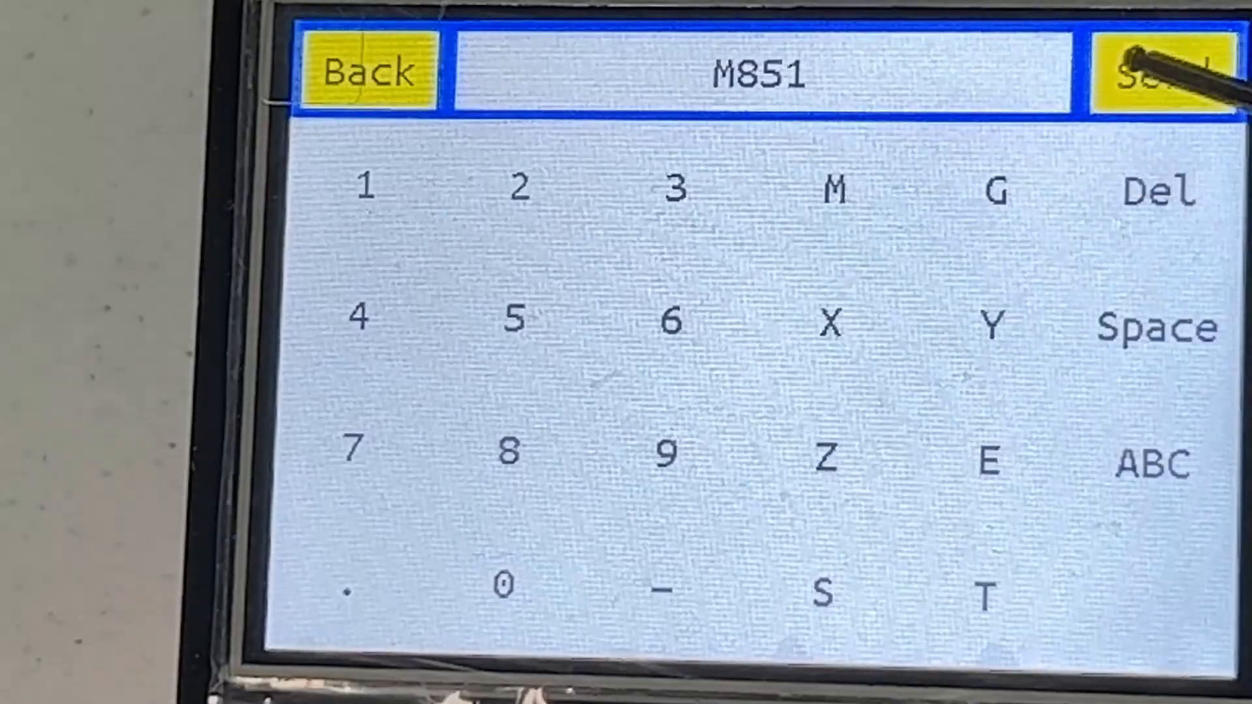
Send the M851 command to the printer from the terminal.
{"action": "left_click", "coordinate": [1167, 72]}
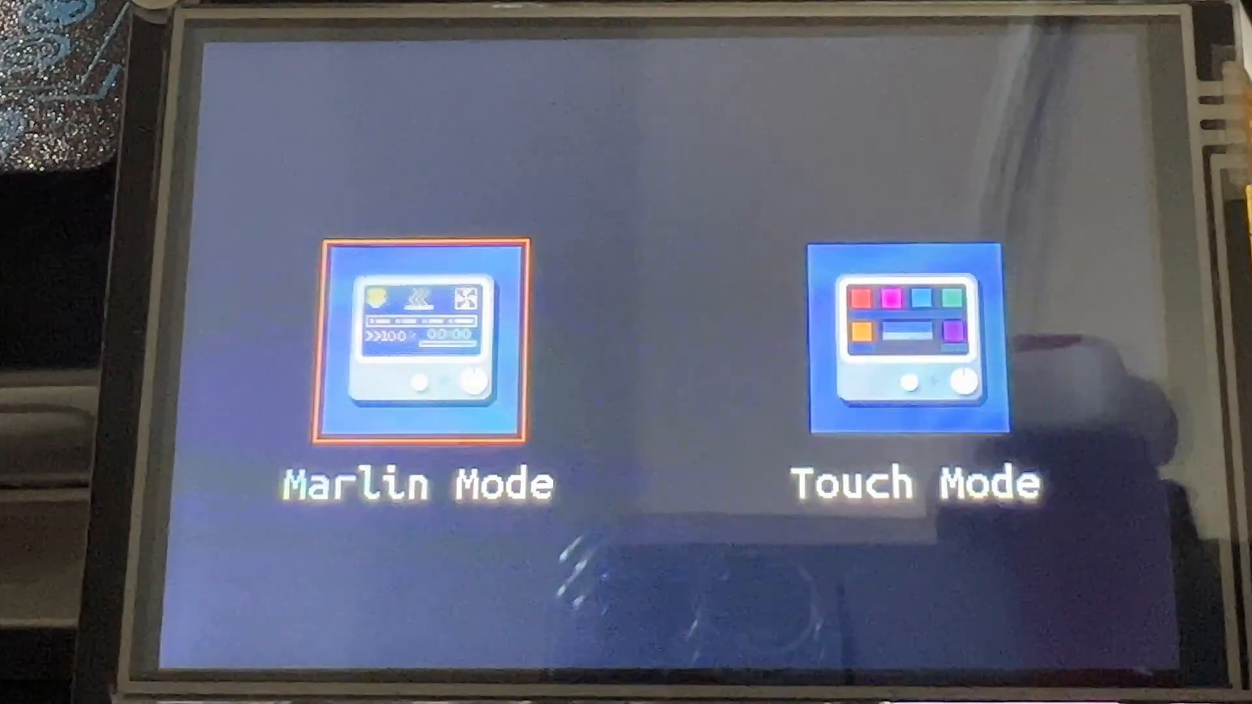
Switch the touchscreen to Marlin Mode, showing LK4 Pro Ready.
{"action": "left_click", "coordinate": [423, 343]}
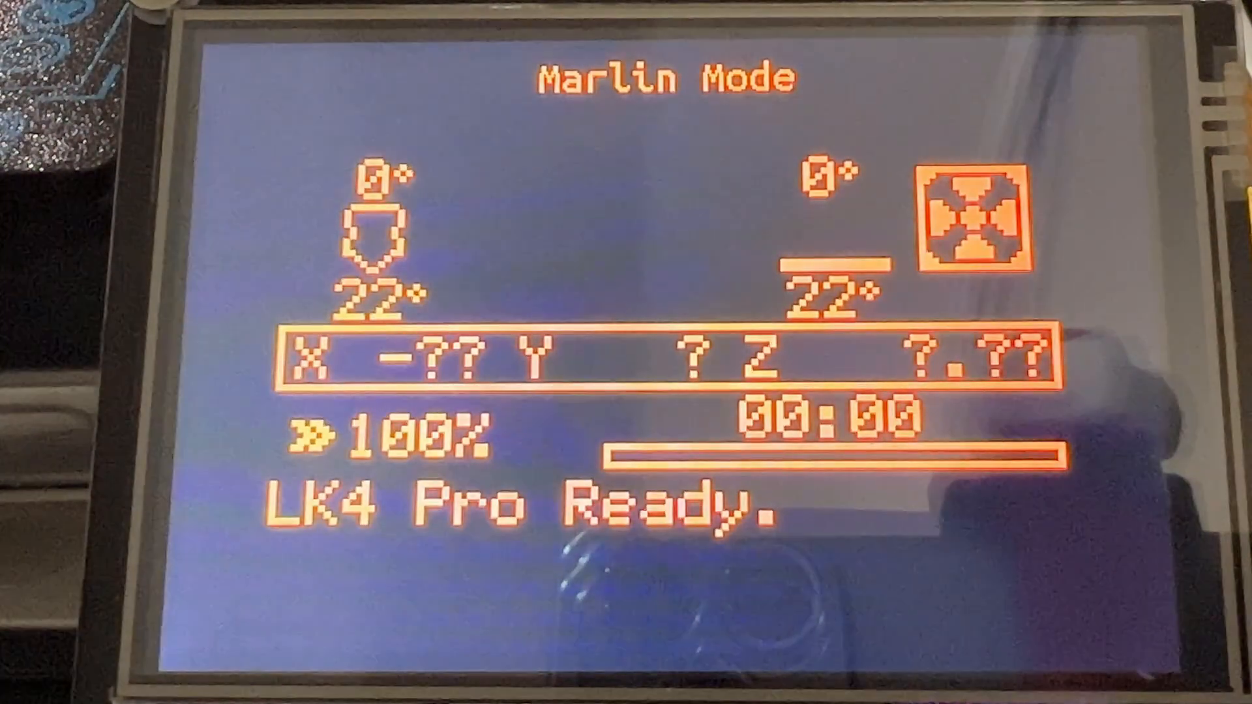